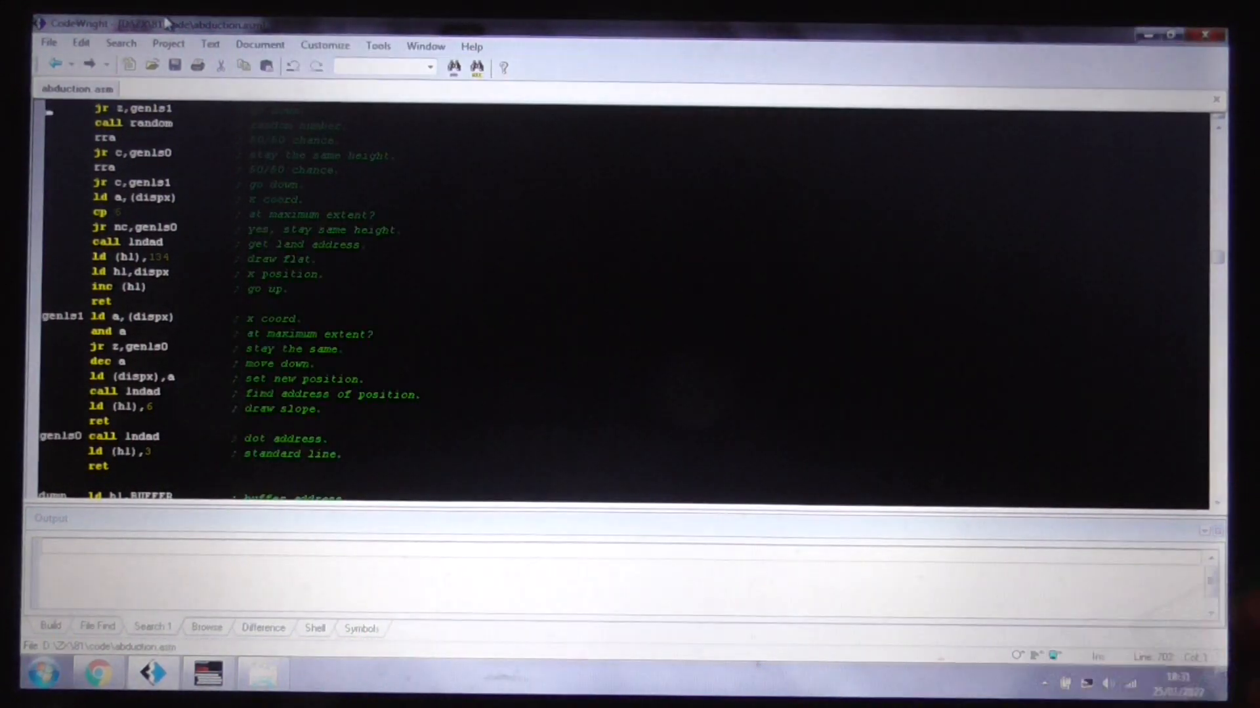
# Scroll abduction.asm past the terrain-slope routines down to the buffer dump routine
pyautogui.scroll(-3)
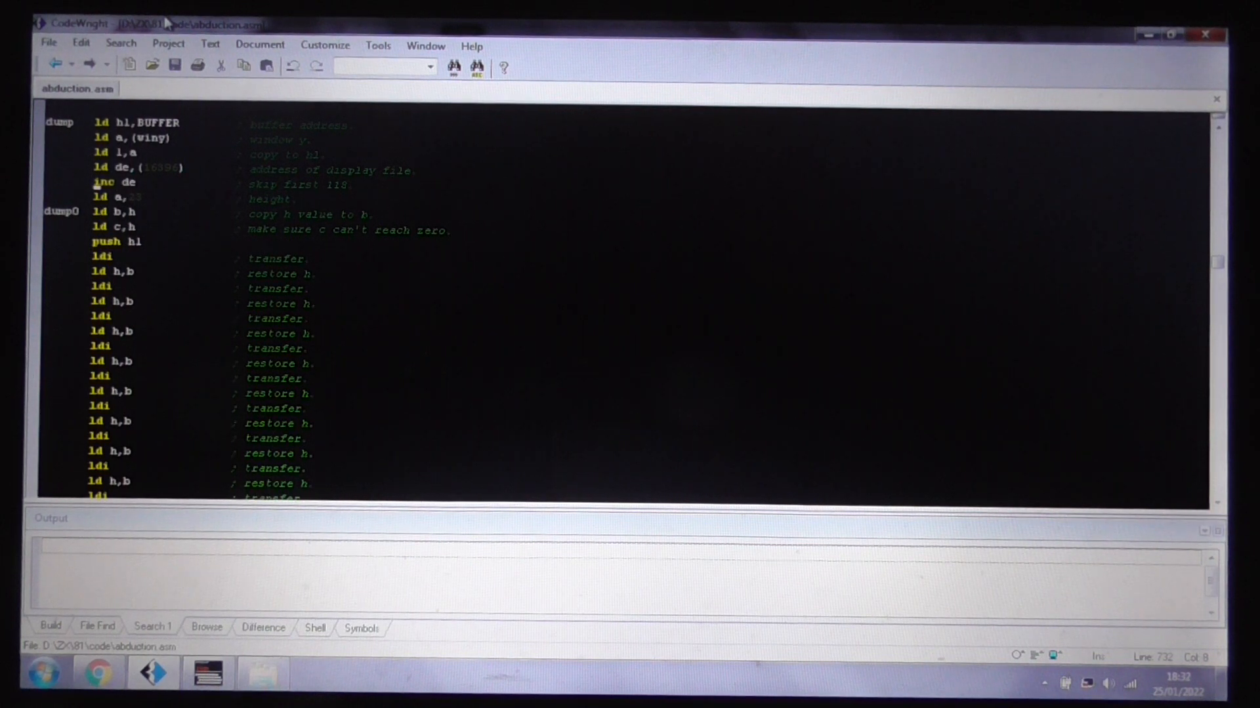
# Scroll down to the dump0 loop of repeated ldi and ld h,b lines
pyautogui.press('Down')
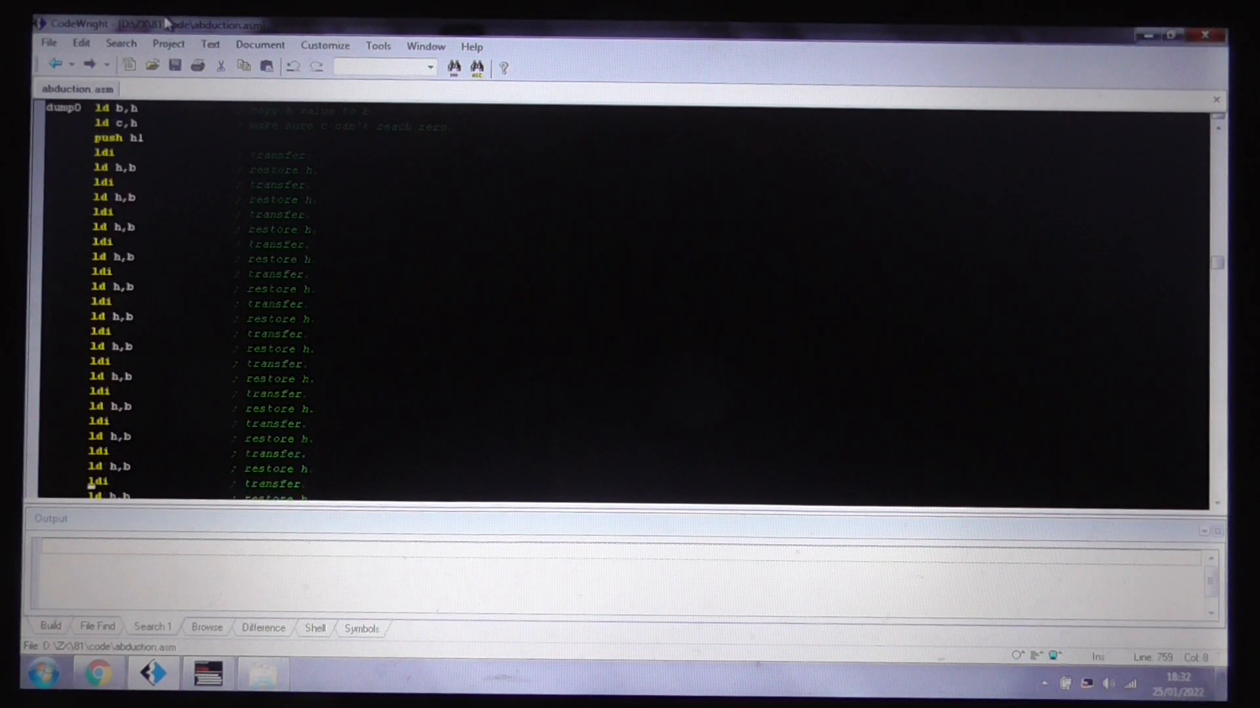
# Assemble abduction.asm and launch the Abduxion title screen in EightyOne
pyautogui.scroll(-3)
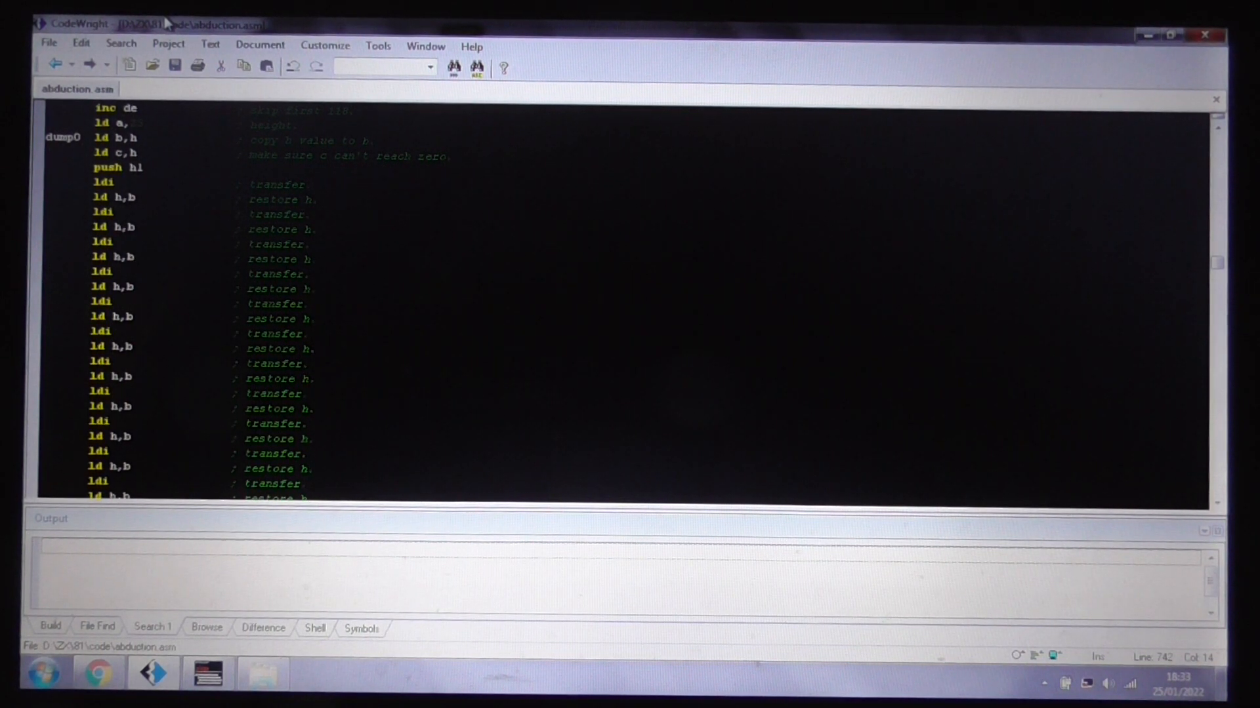
pyautogui.press('alt+tab')
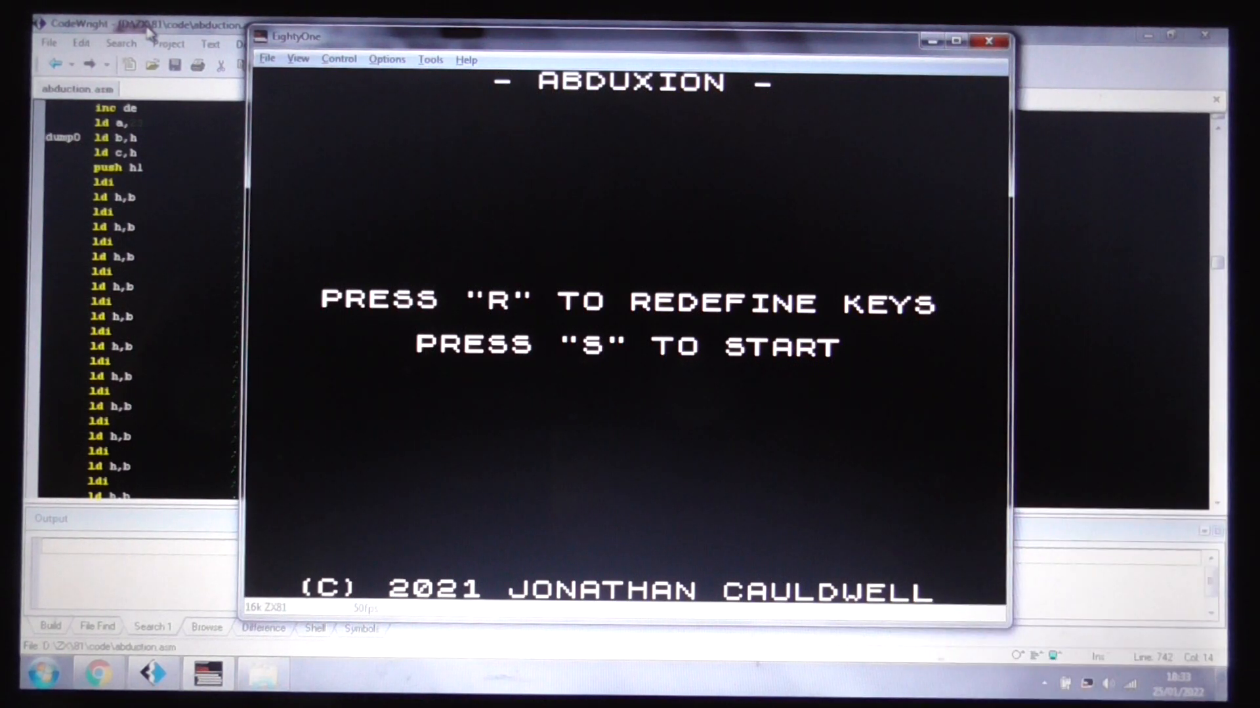
# Start Abduxion from the title screen: score 000000, five lives, hi-score 009900
pyautogui.press('r')
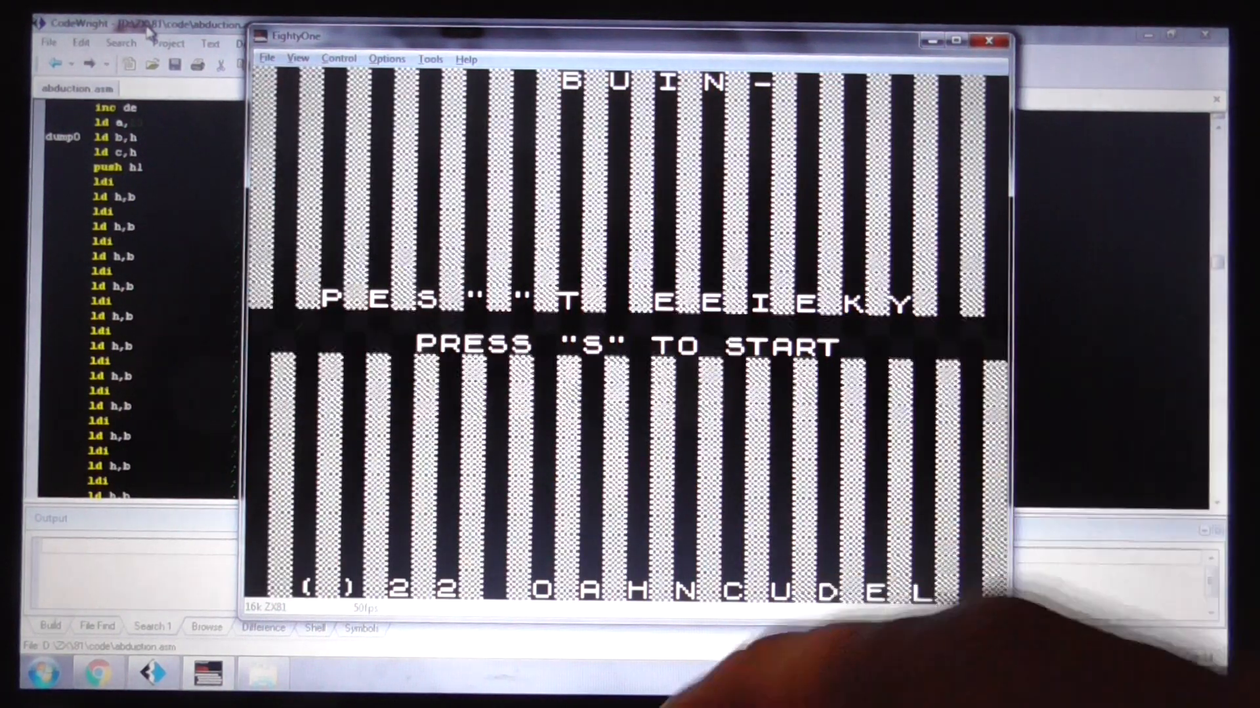
pyautogui.press('s')
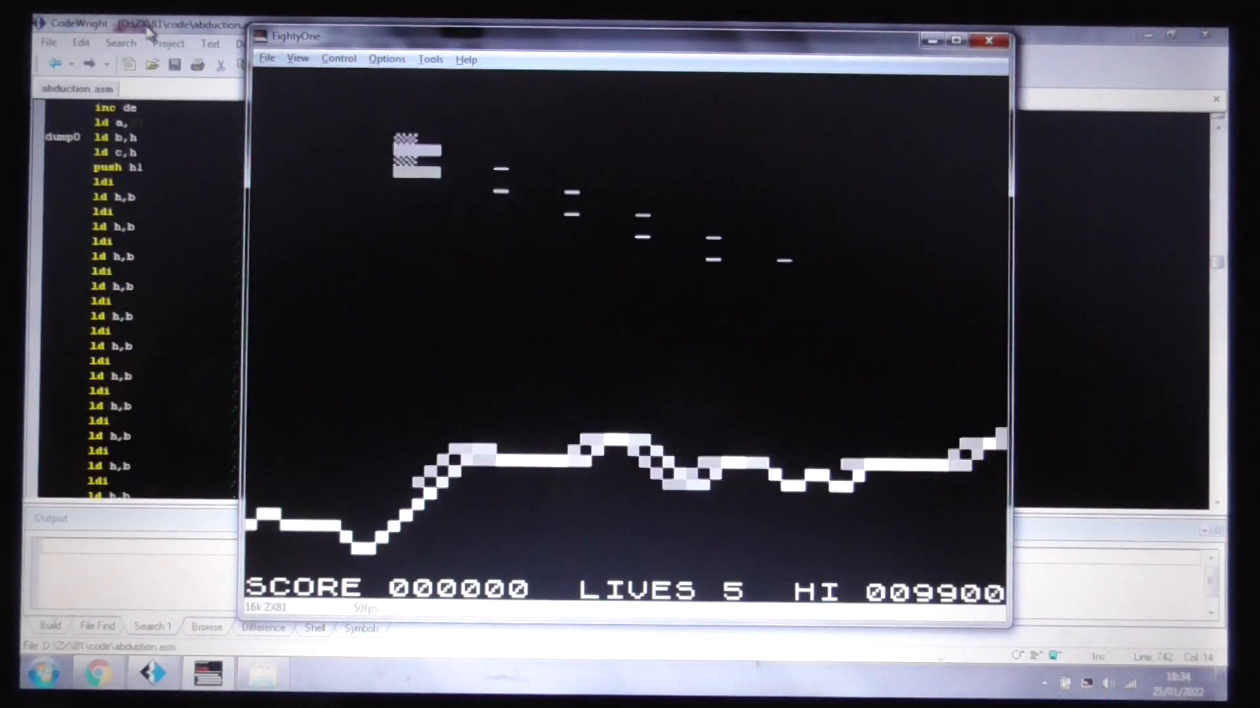